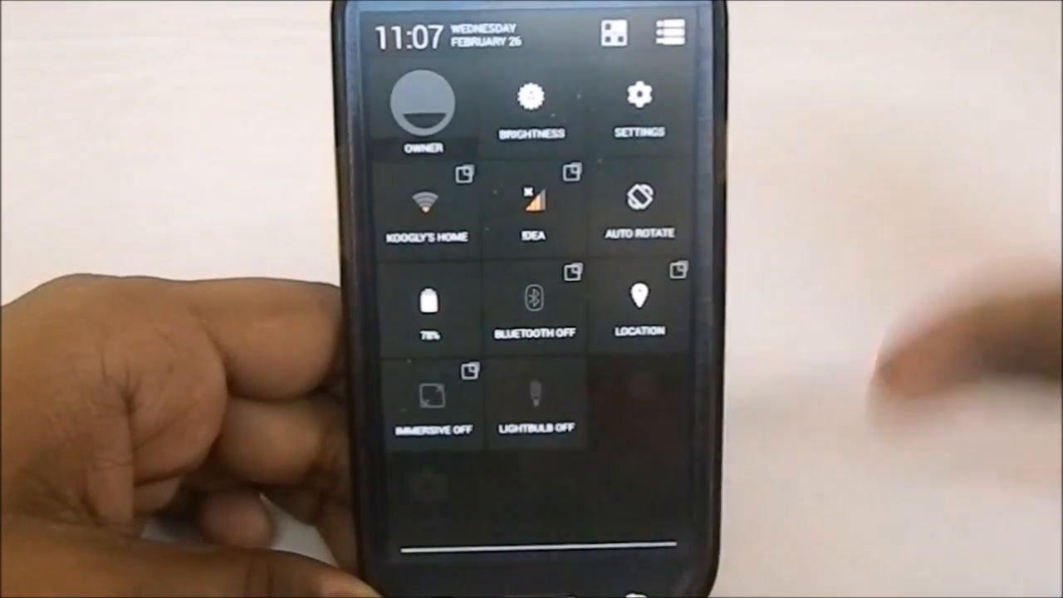
Enter Settings from quick settings and scroll down the main list toward About phone.
click(637, 108)
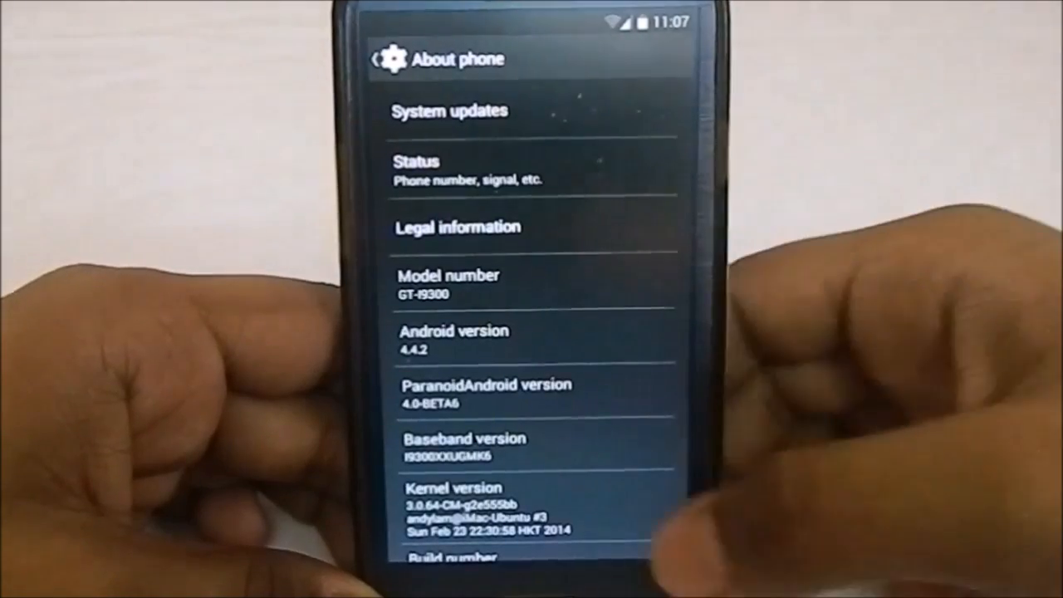
scroll(down, 3)
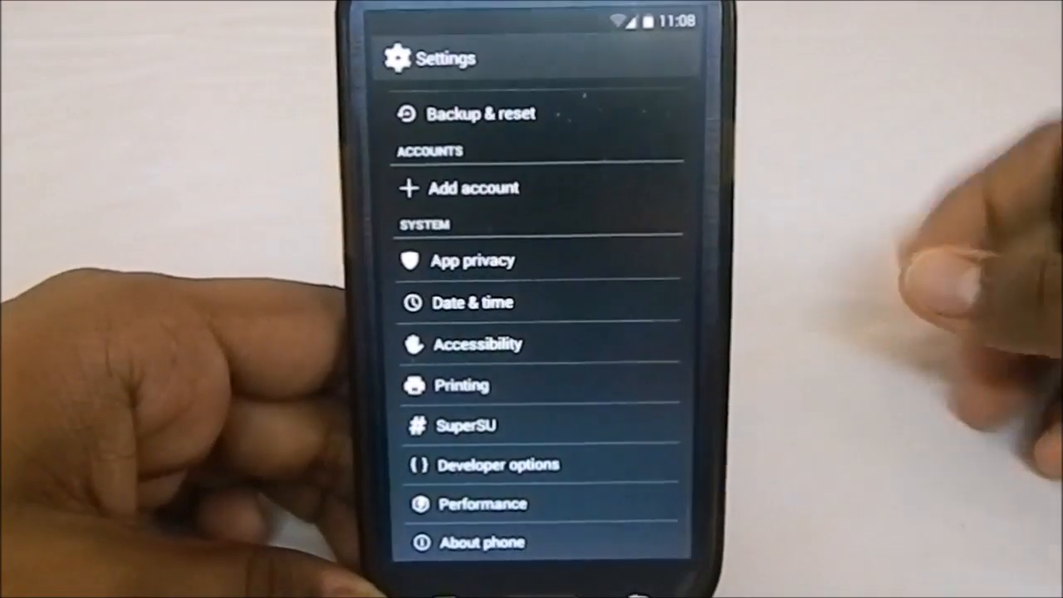
scroll(up, 3)
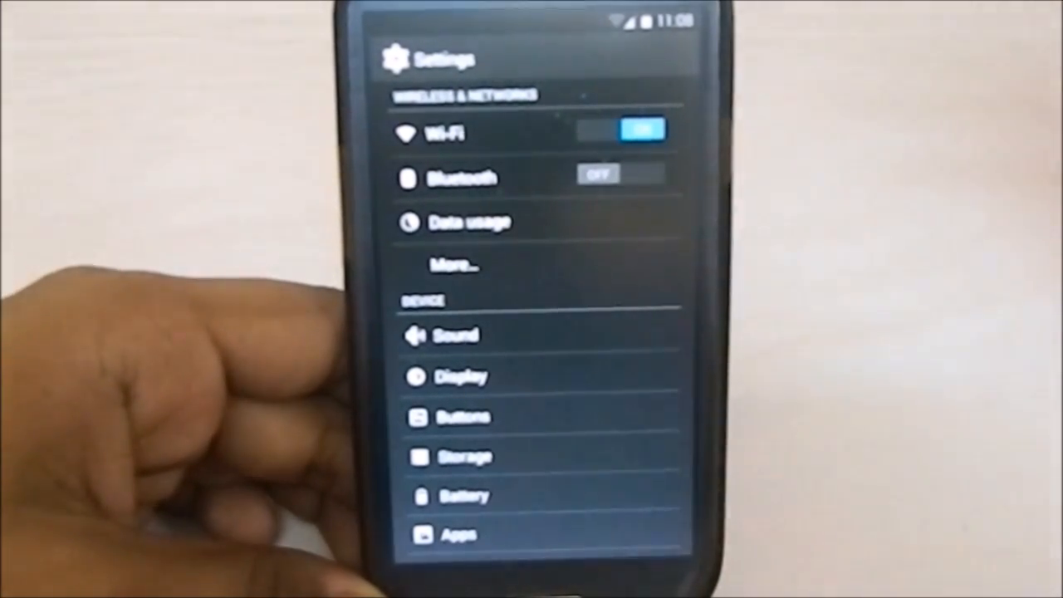
click(456, 336)
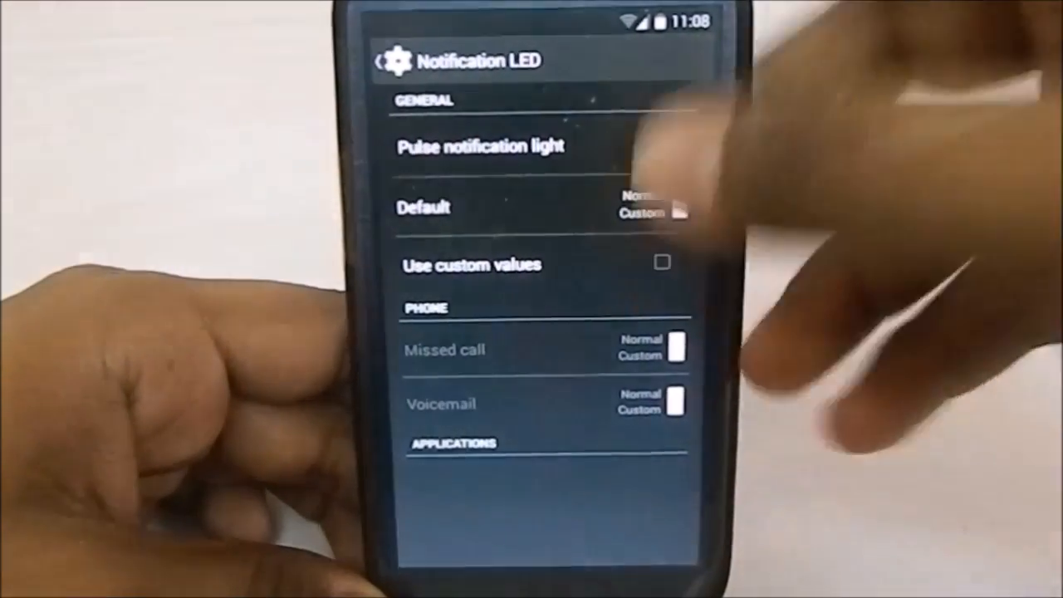
click(384, 61)
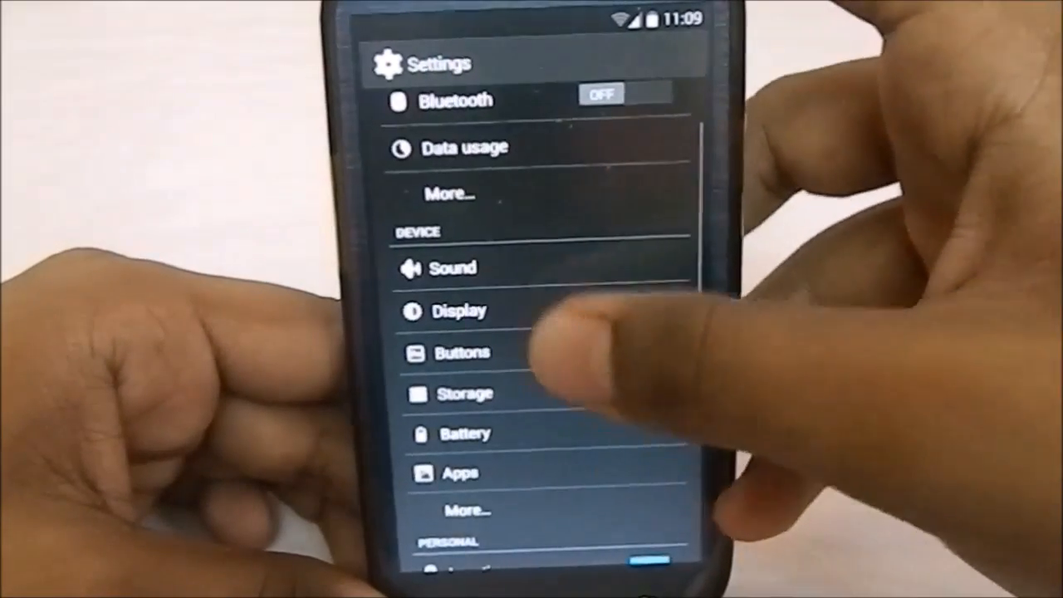
click(464, 352)
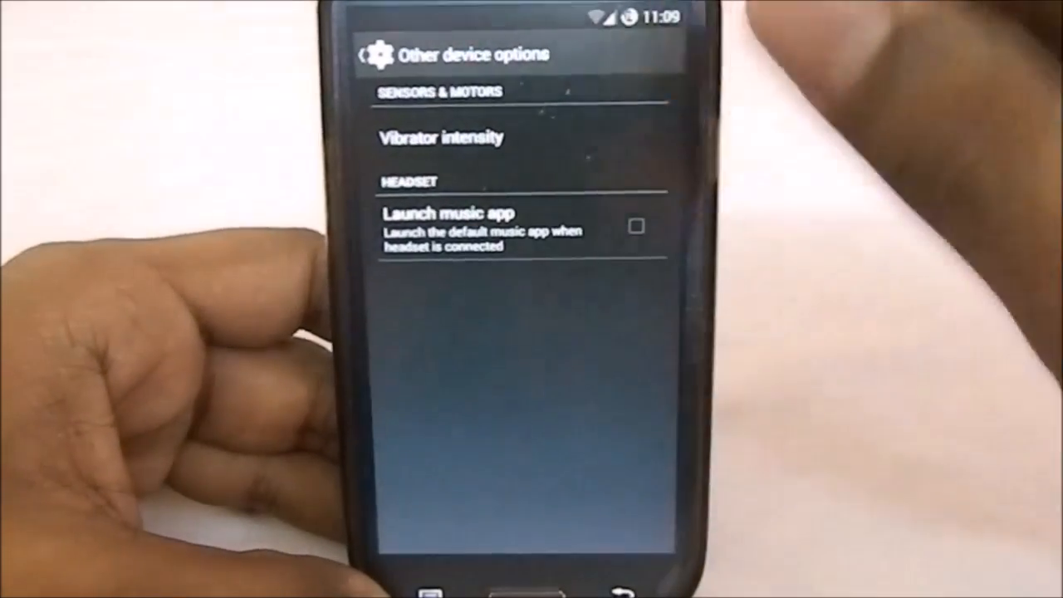
click(438, 138)
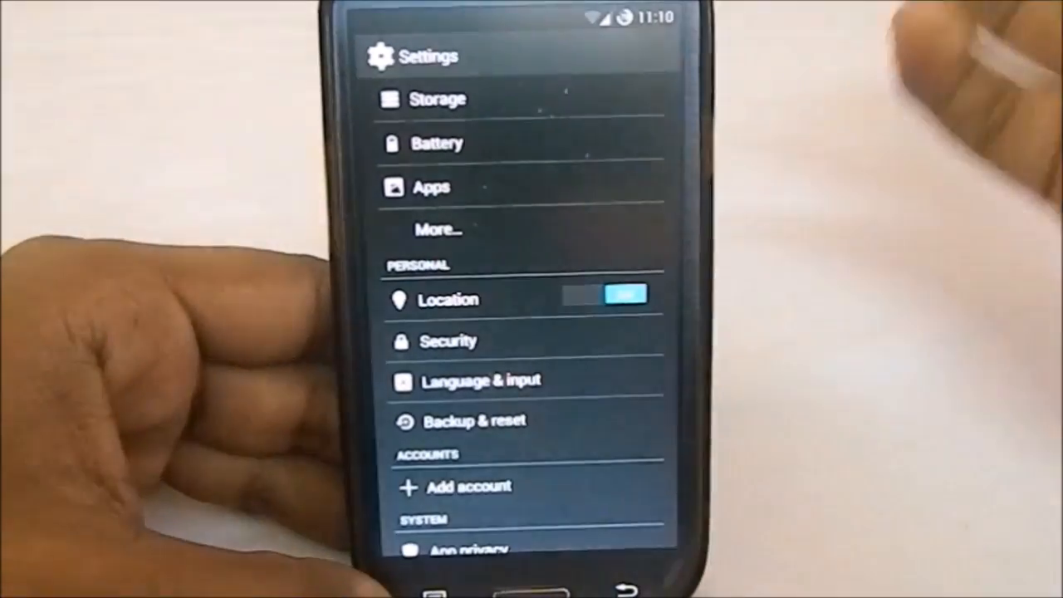
click(448, 341)
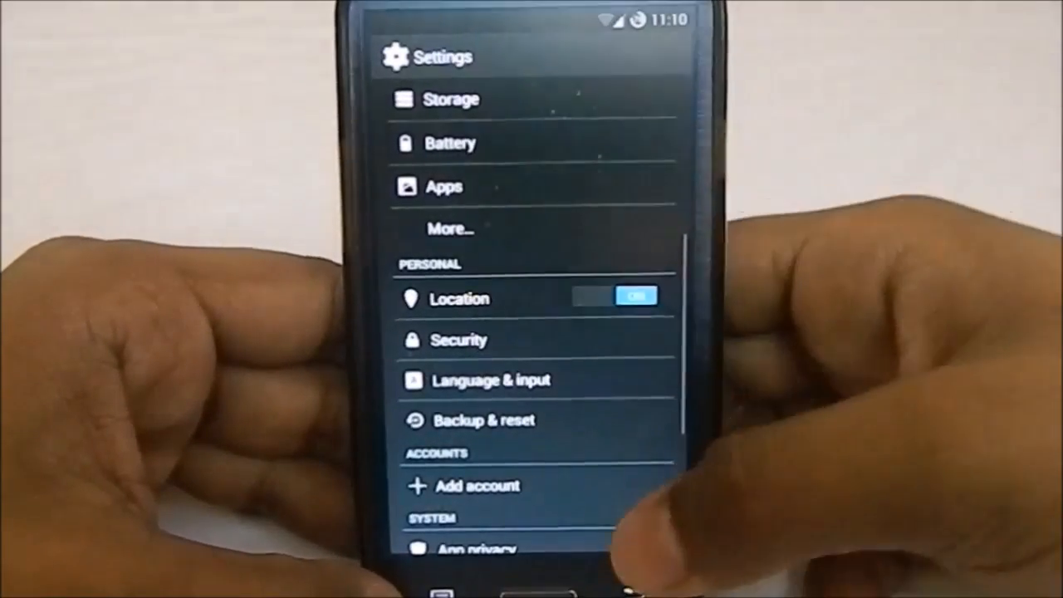
scroll(down, 3)
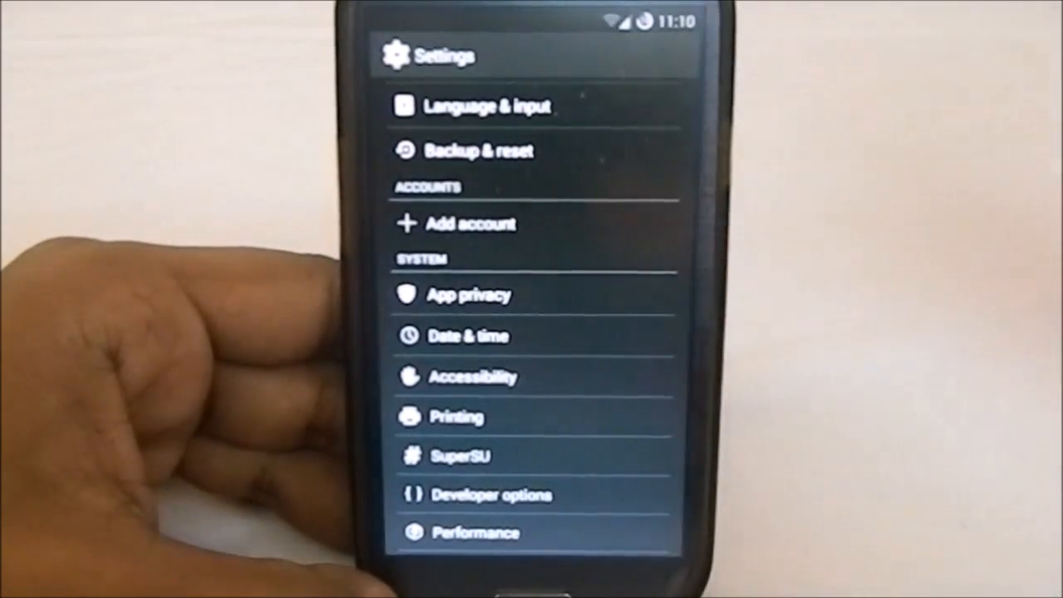
scroll(down, 3)
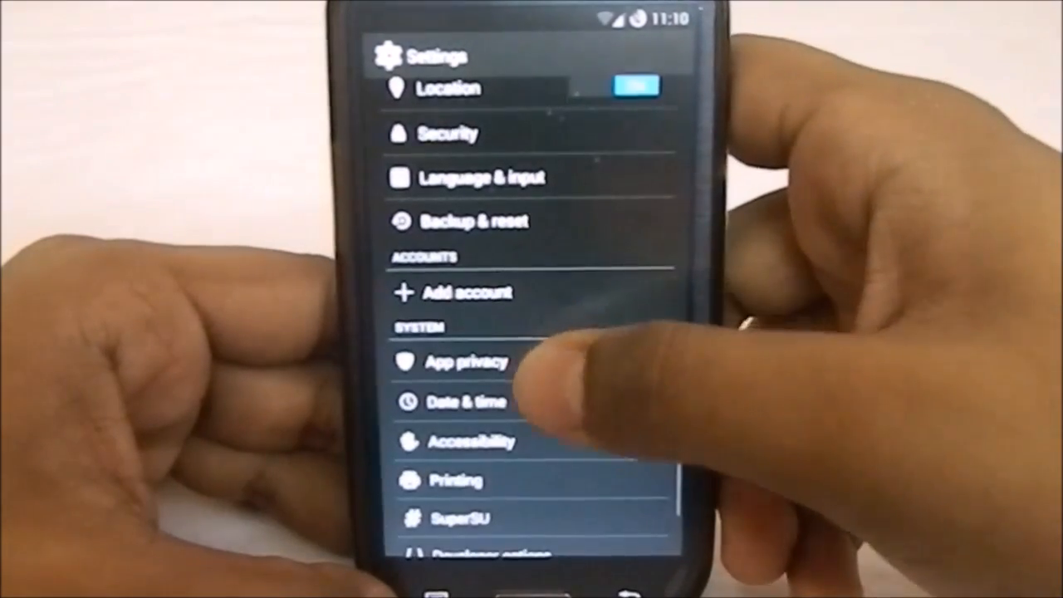
click(461, 361)
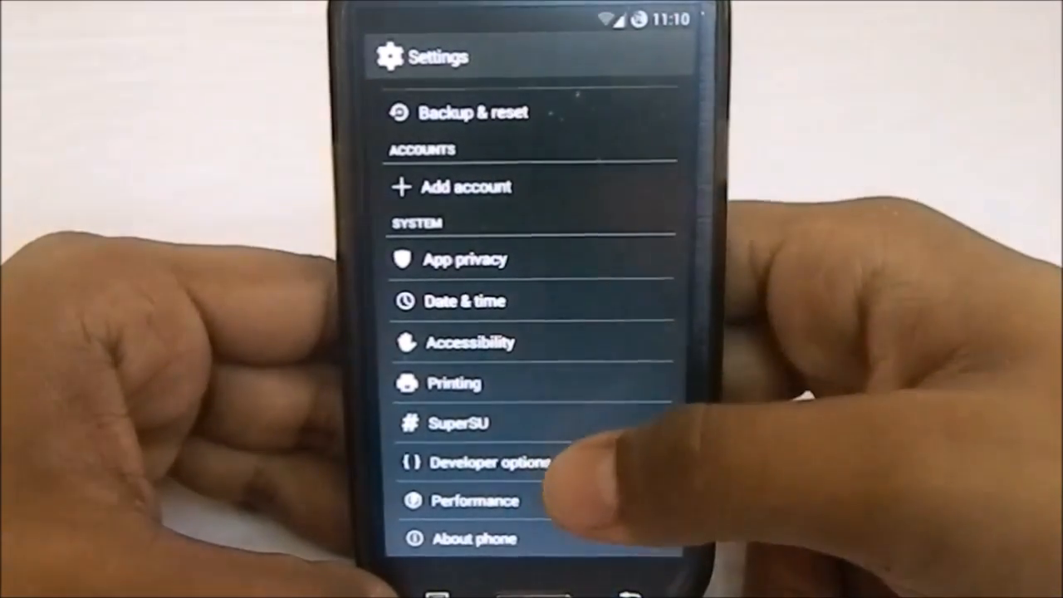
click(488, 461)
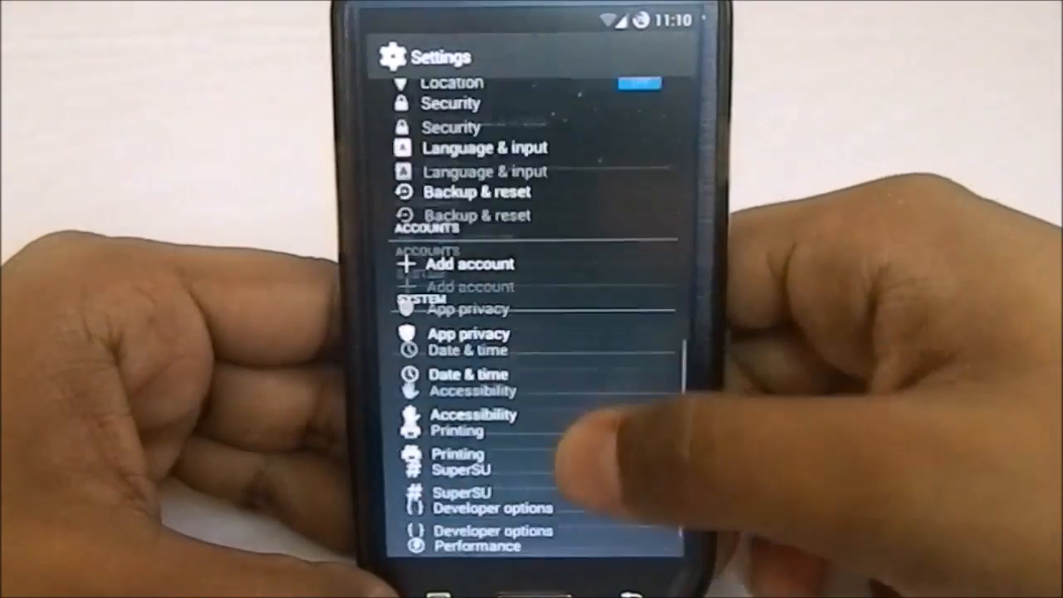
scroll(down, 3)
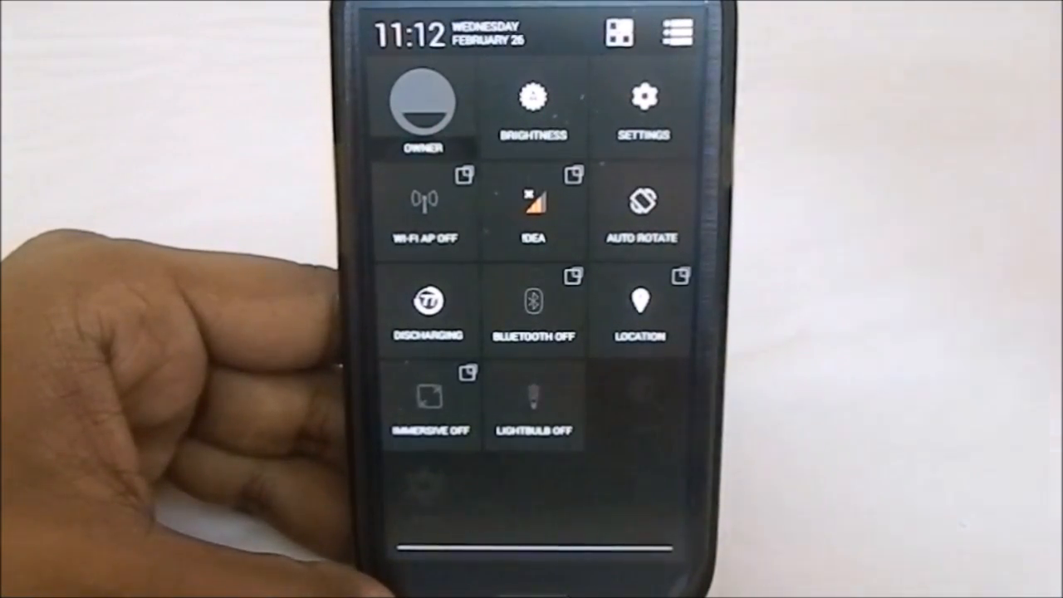
Restore the Wi-Fi tile from hotspot and toggle Bluetooth until it reads Not discoverable.
click(425, 199)
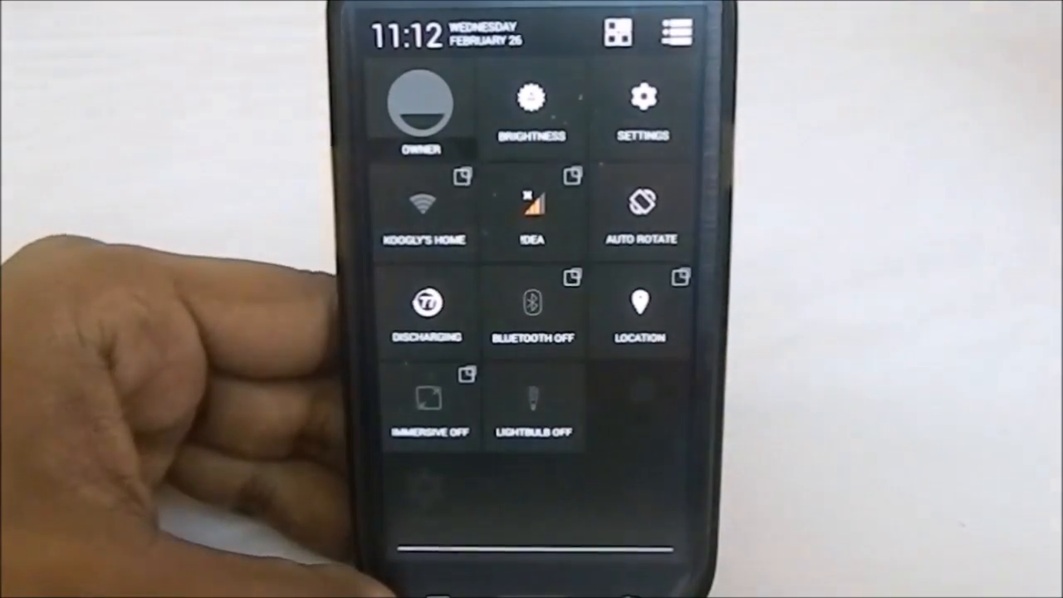
click(531, 313)
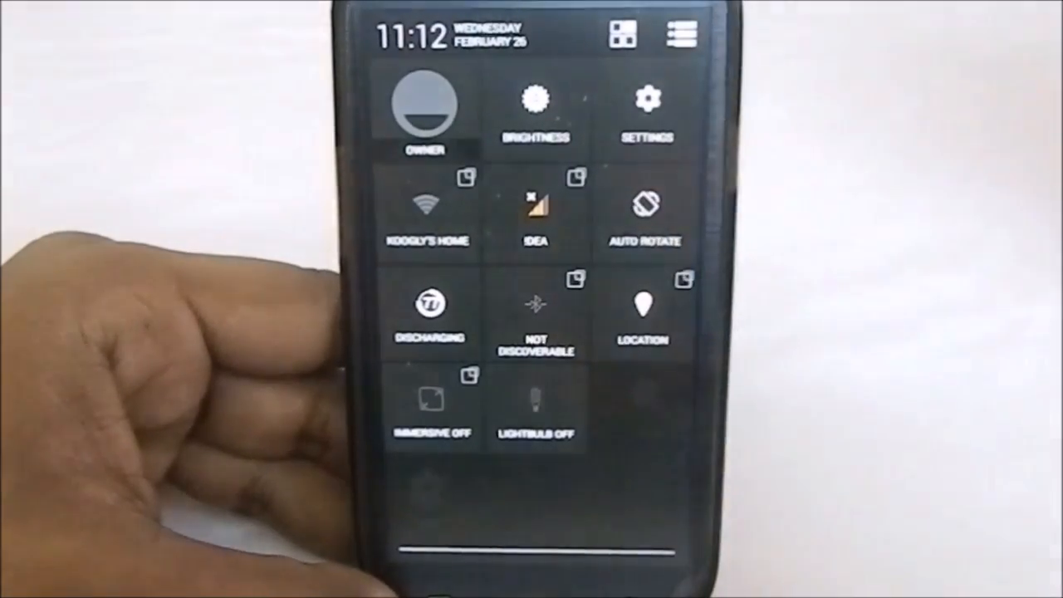
click(535, 316)
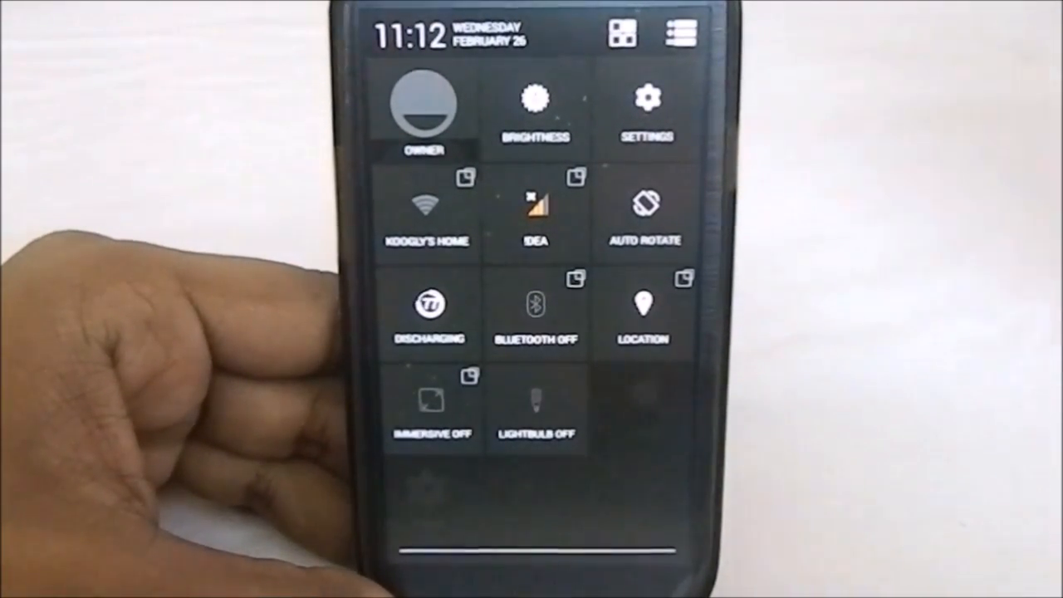
click(535, 312)
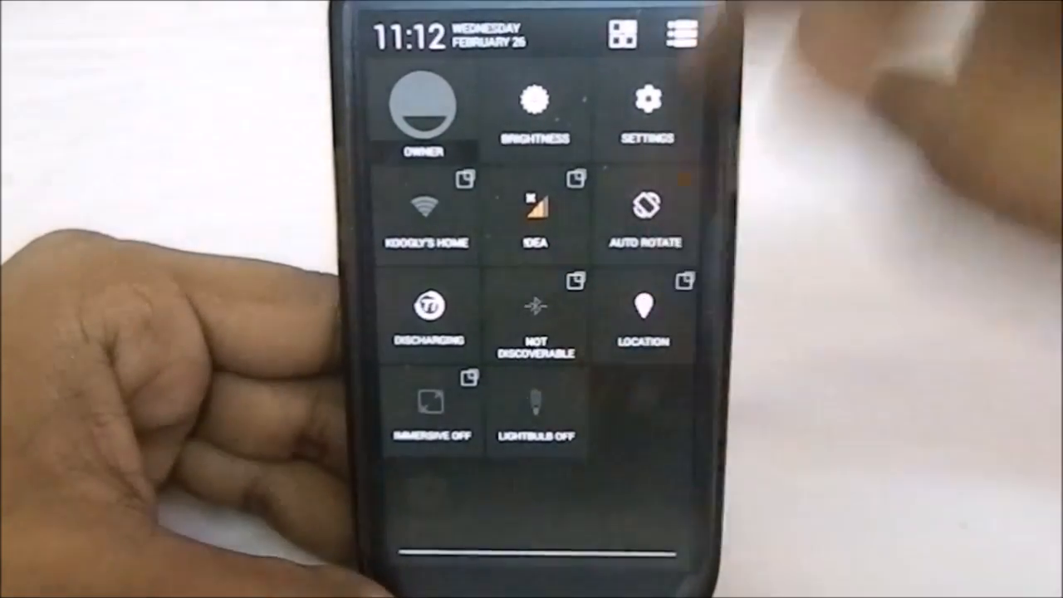